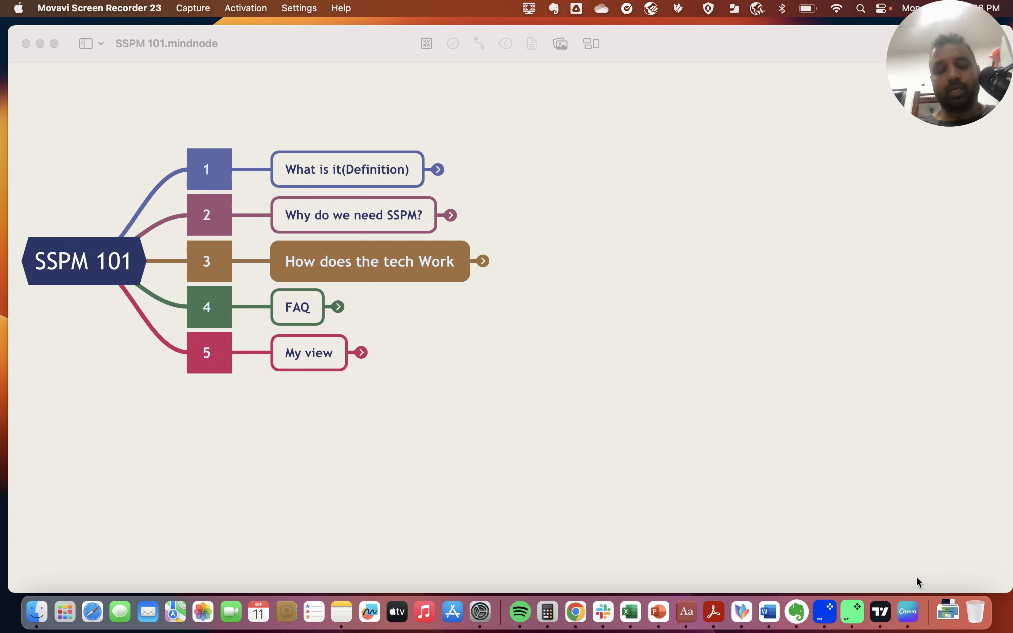
mouse_move(539, 332)
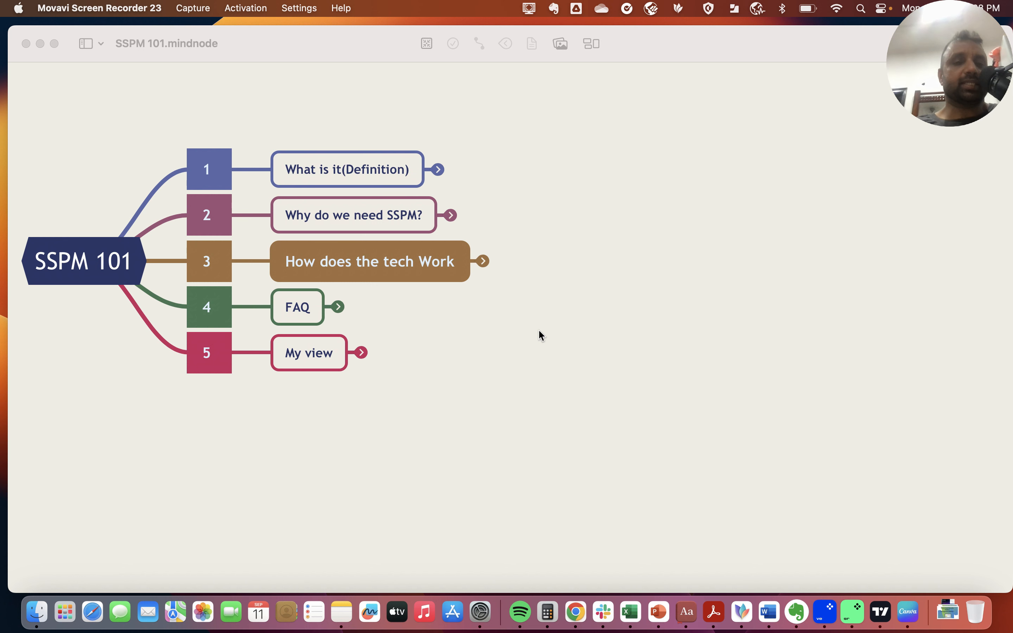
mouse_move(446, 173)
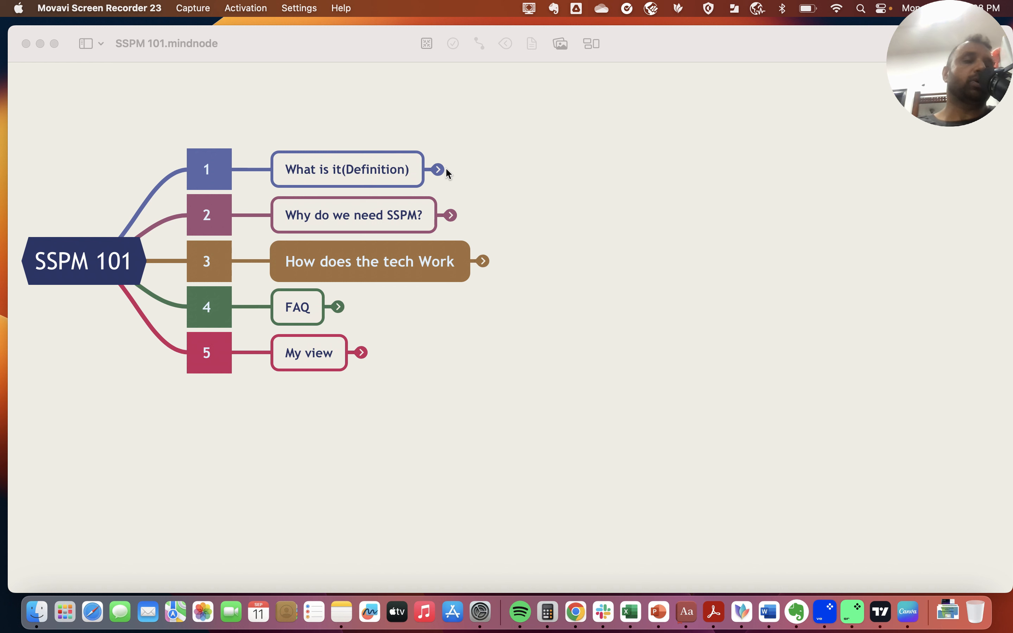
mouse_move(440, 172)
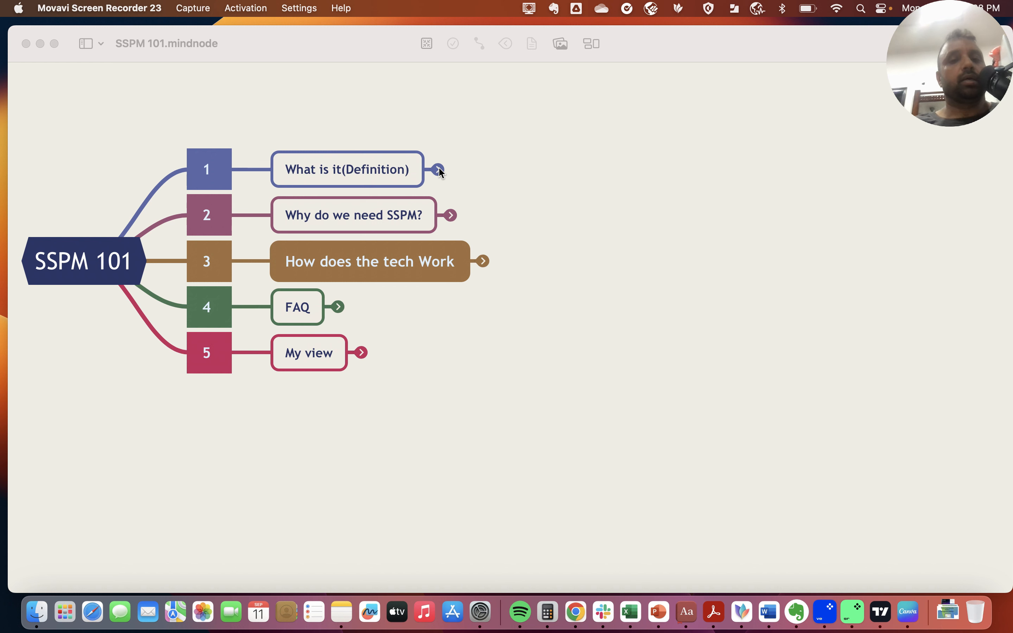
Expand the 'What is it (Definition)' branch to show its SaaS facts, vendor list and sources.
click(437, 169)
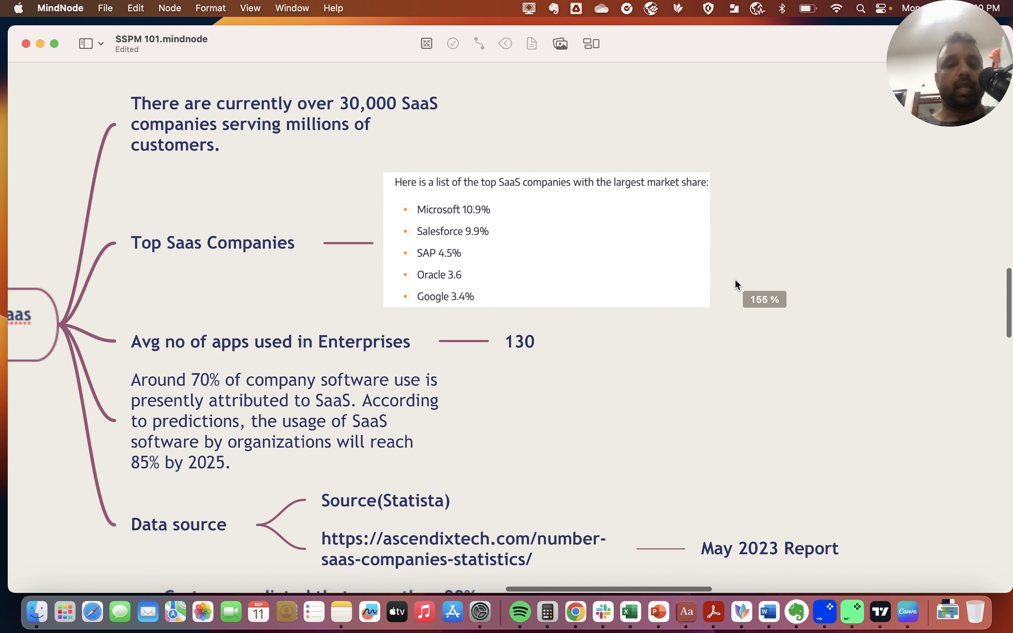
scroll(down, 3)
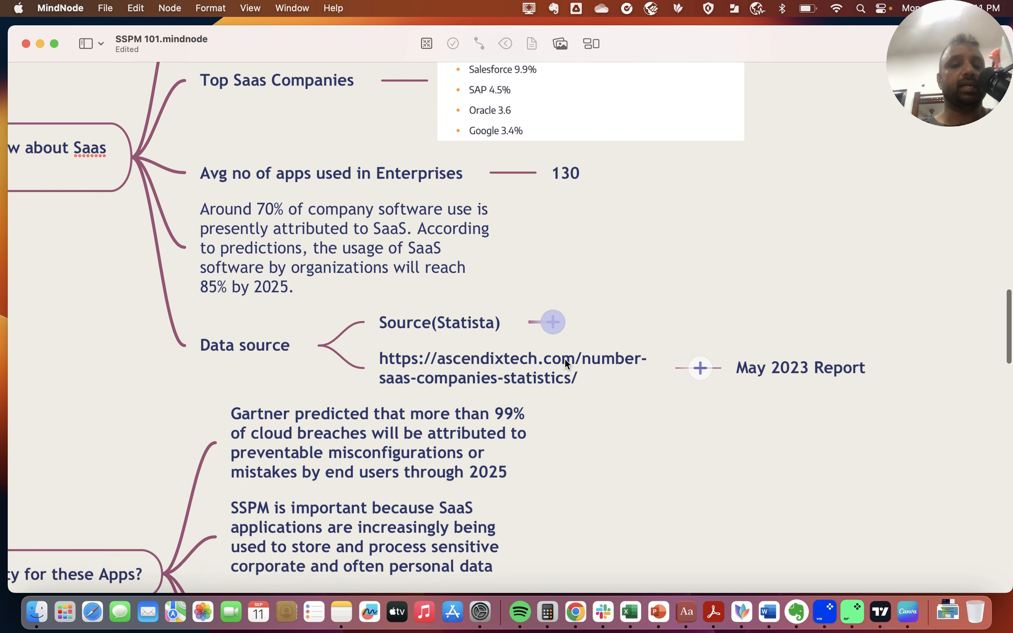
Review the security points, then fold the 'Why do we need SSPM?' branch back to the five topics.
scroll(down, 3)
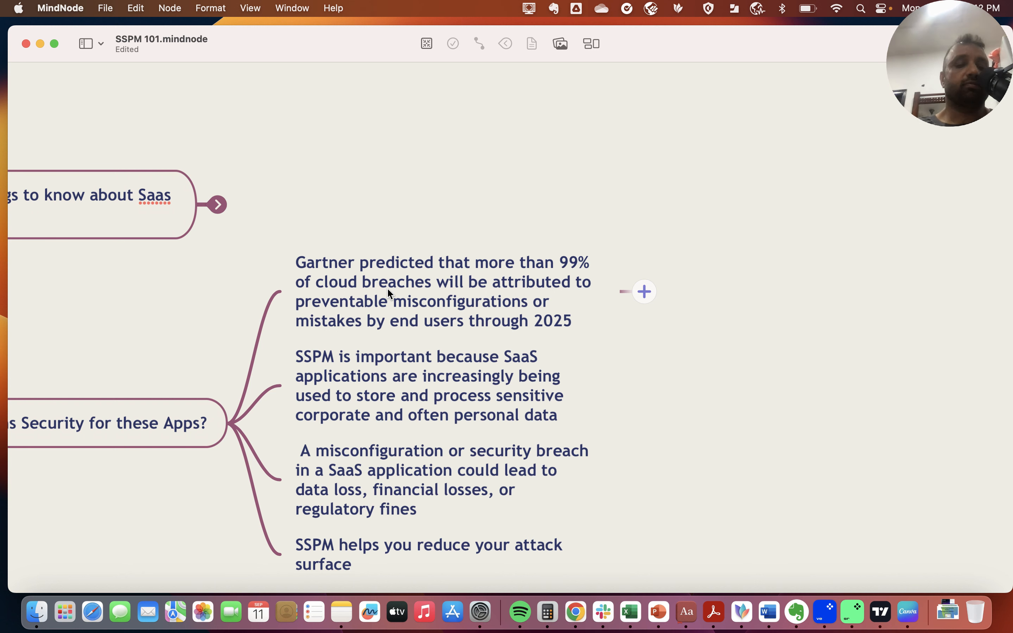
scroll(down, 3)
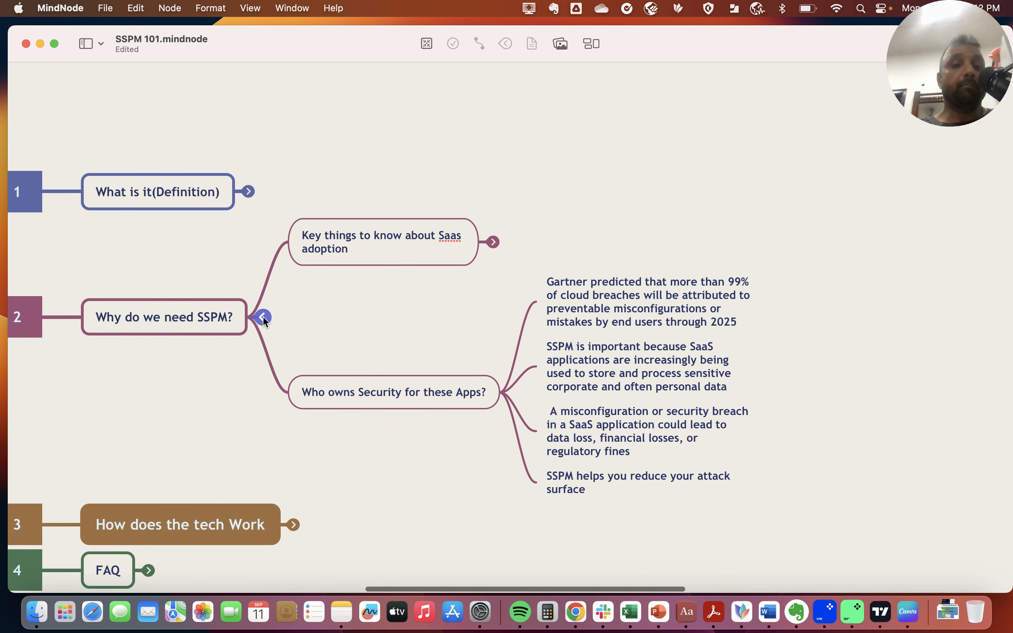
click(264, 317)
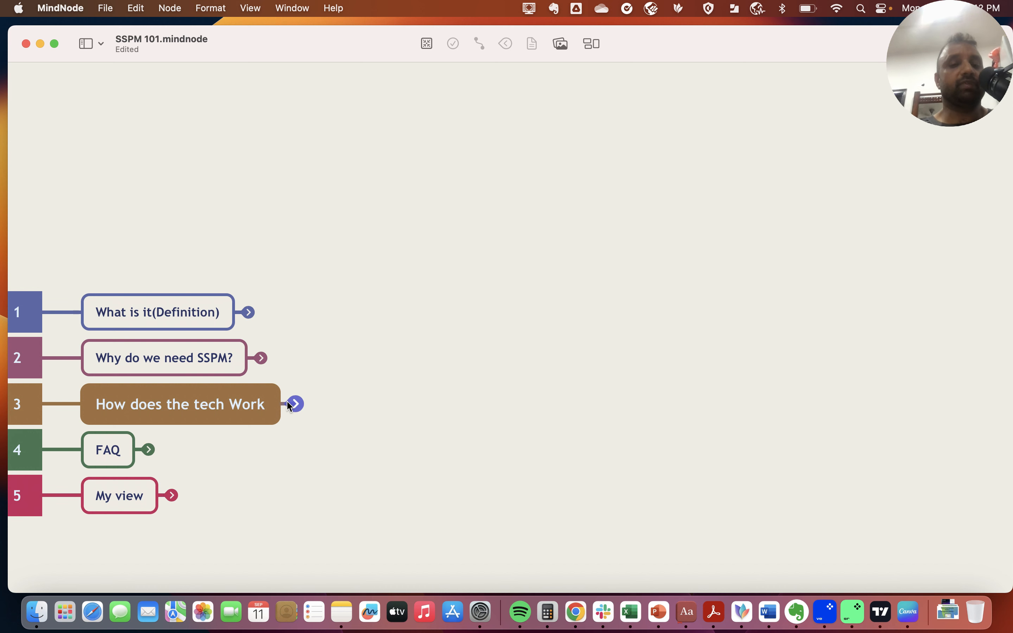
Expand the 'How does the tech Work' branch to show delivery, discovery and API/proxy subtopics.
click(295, 404)
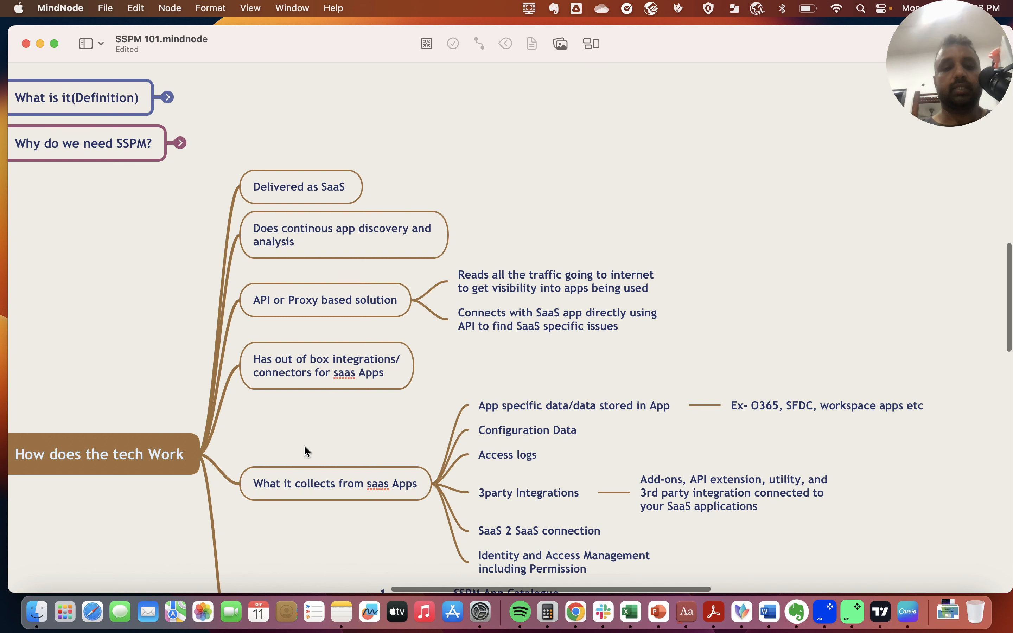
scroll(down, 3)
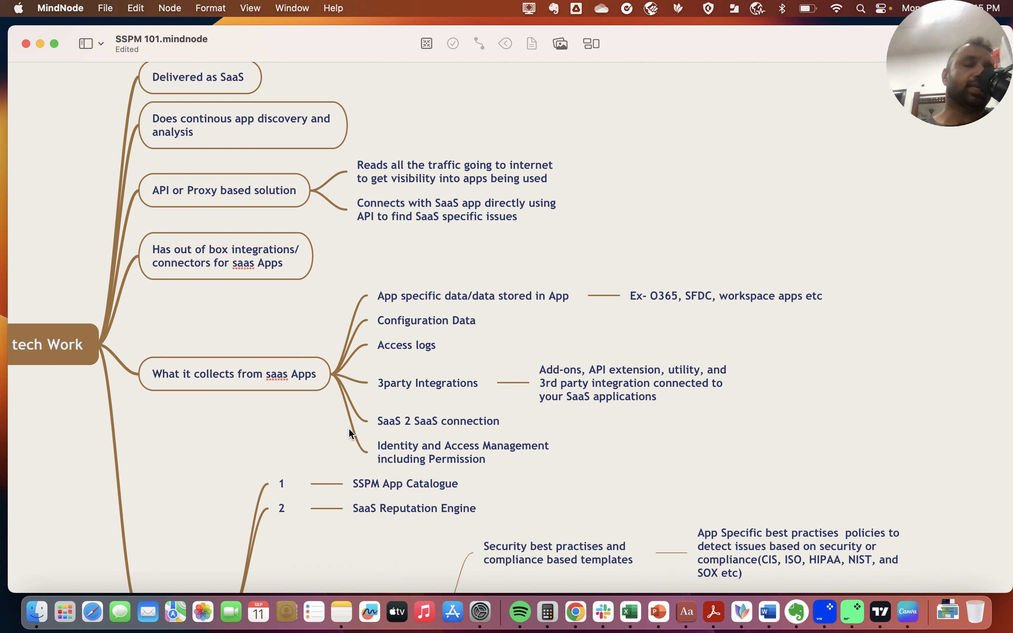
scroll(down, 3)
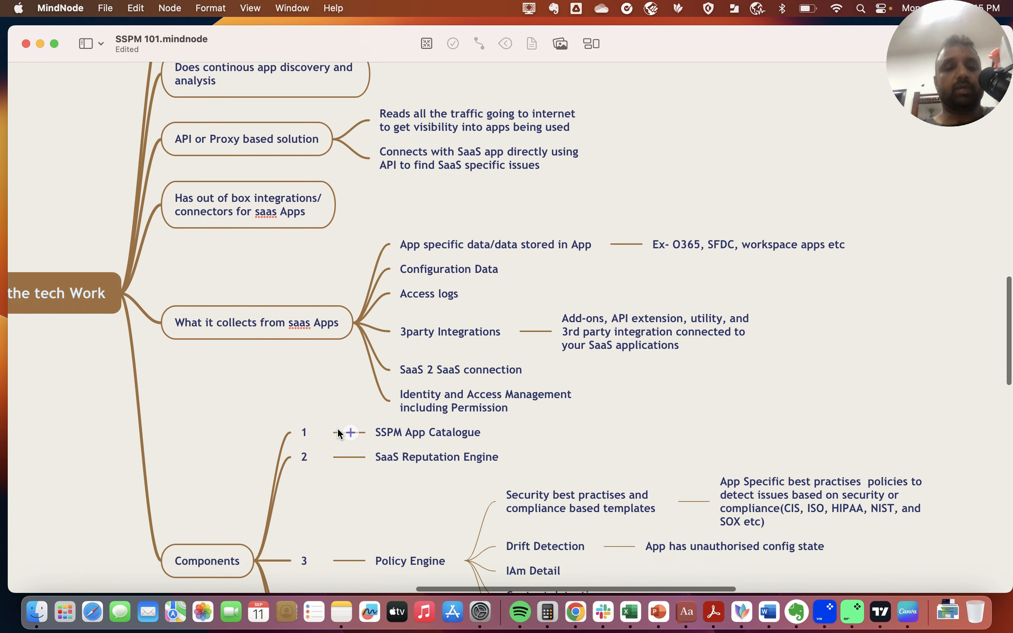
Scroll the Components branch to the Remediation Workflows and Dashboard and Reporting entries.
scroll(down, 3)
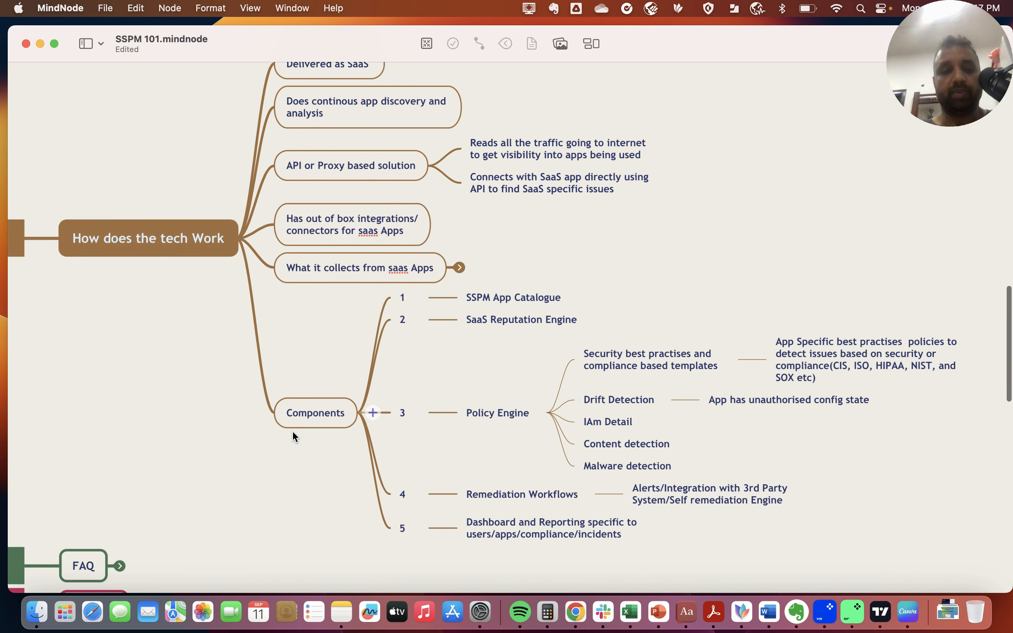
Scroll back up to the five numbered top-level topics with the tech branch folded.
scroll(down, 3)
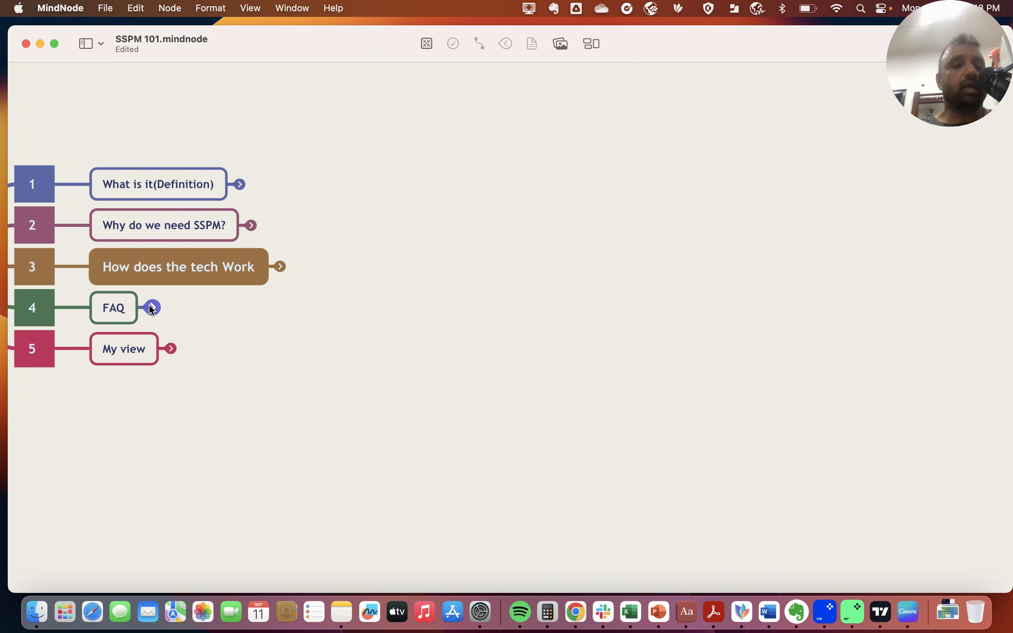
click(151, 308)
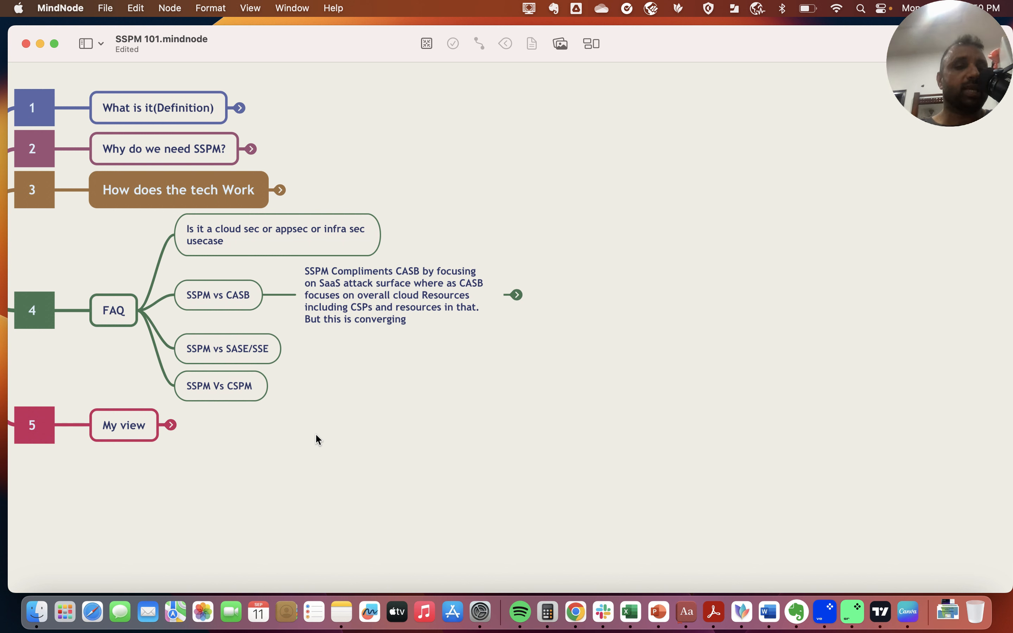
mouse_move(306, 411)
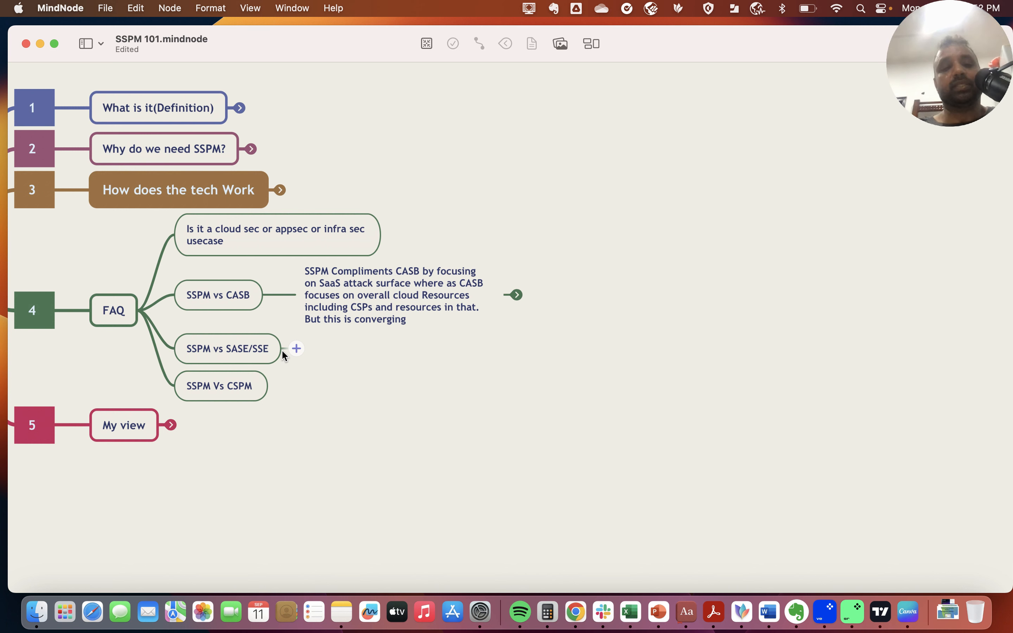
mouse_move(169, 425)
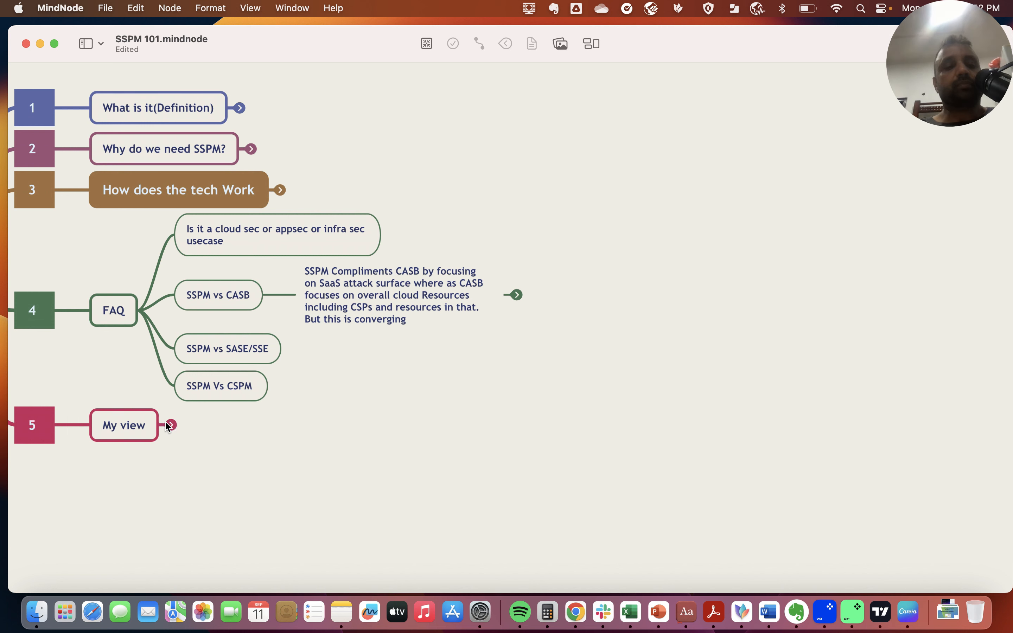